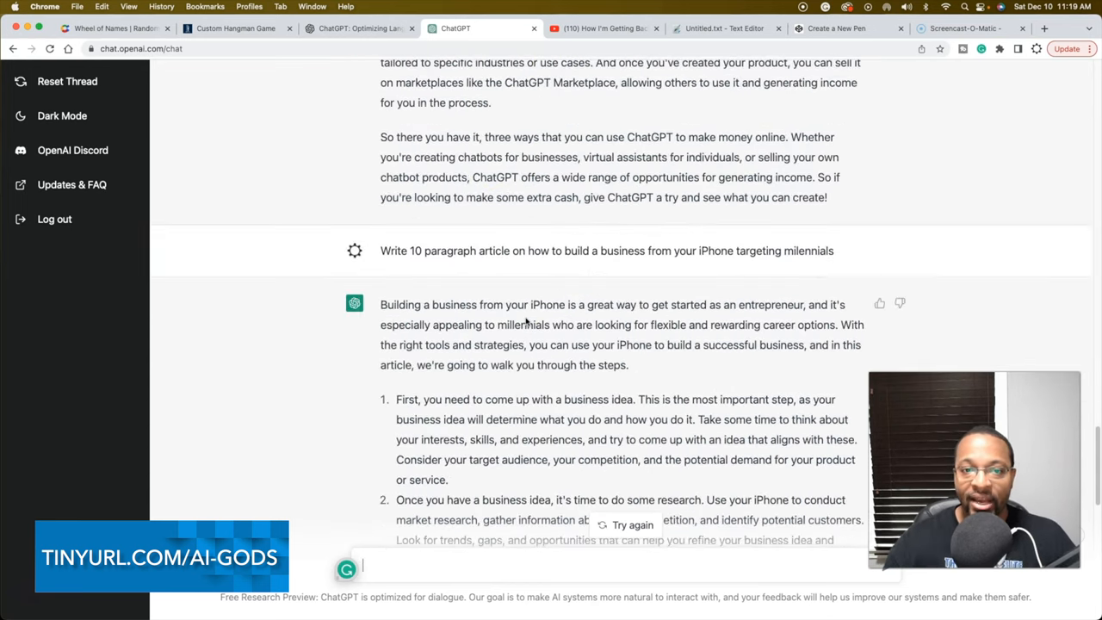
Step: Scroll the response, then switch to the CodePen pen showing the blue 'Front' flip box
{"action": "scroll", "scroll_direction": "down", "scroll_amount": 3}
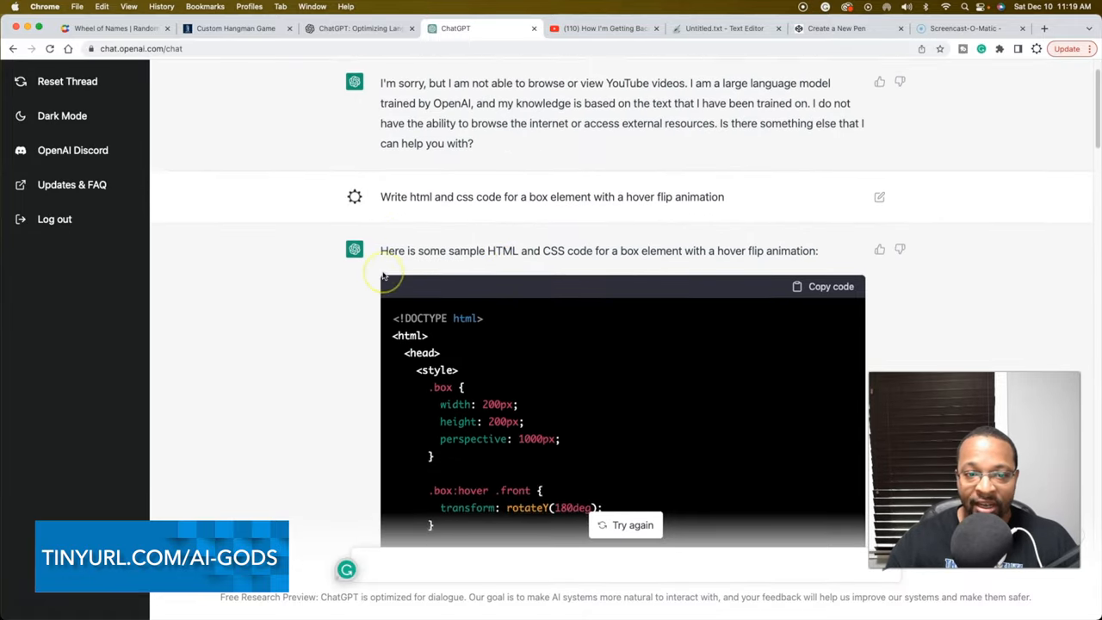
{"action": "scroll", "scroll_direction": "down", "scroll_amount": 3}
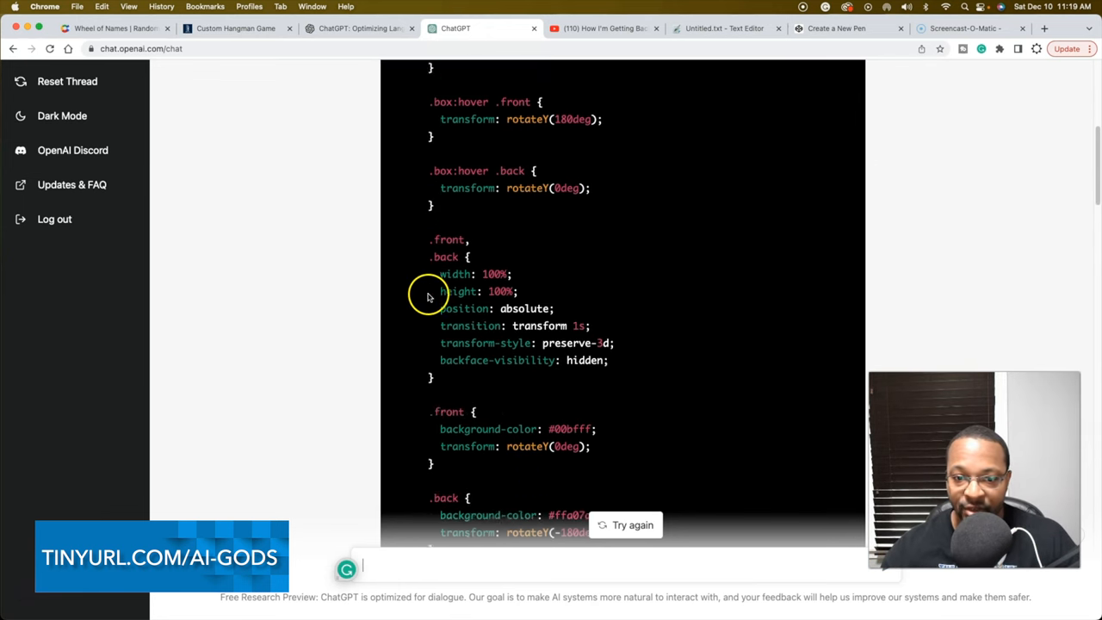
{"action": "scroll", "scroll_direction": "down", "scroll_amount": 3}
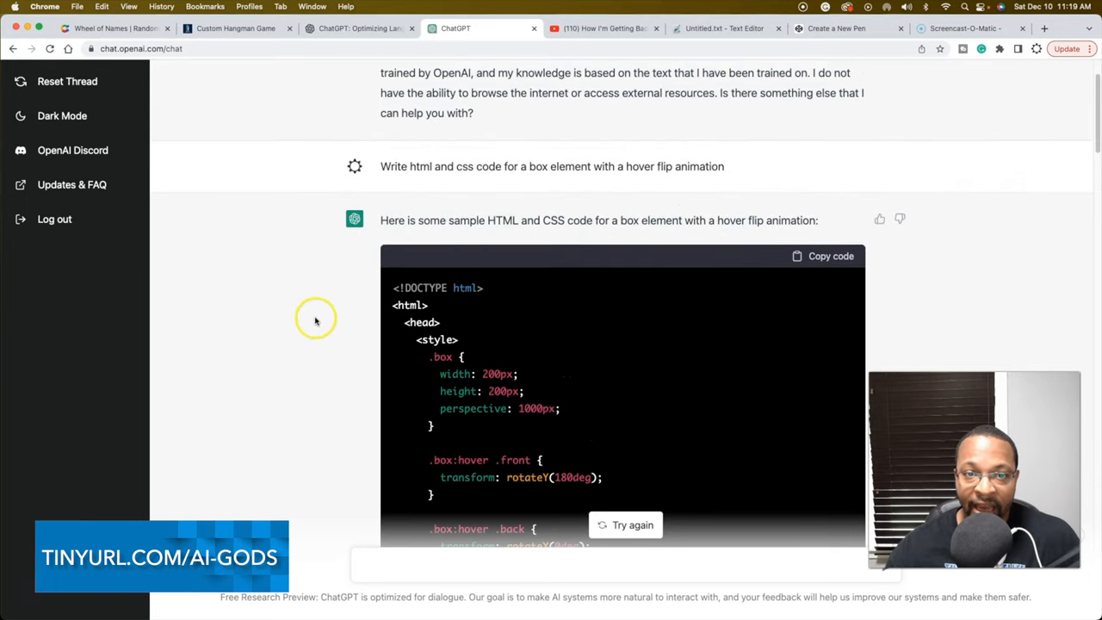
{"action": "scroll", "scroll_direction": "down", "scroll_amount": 3}
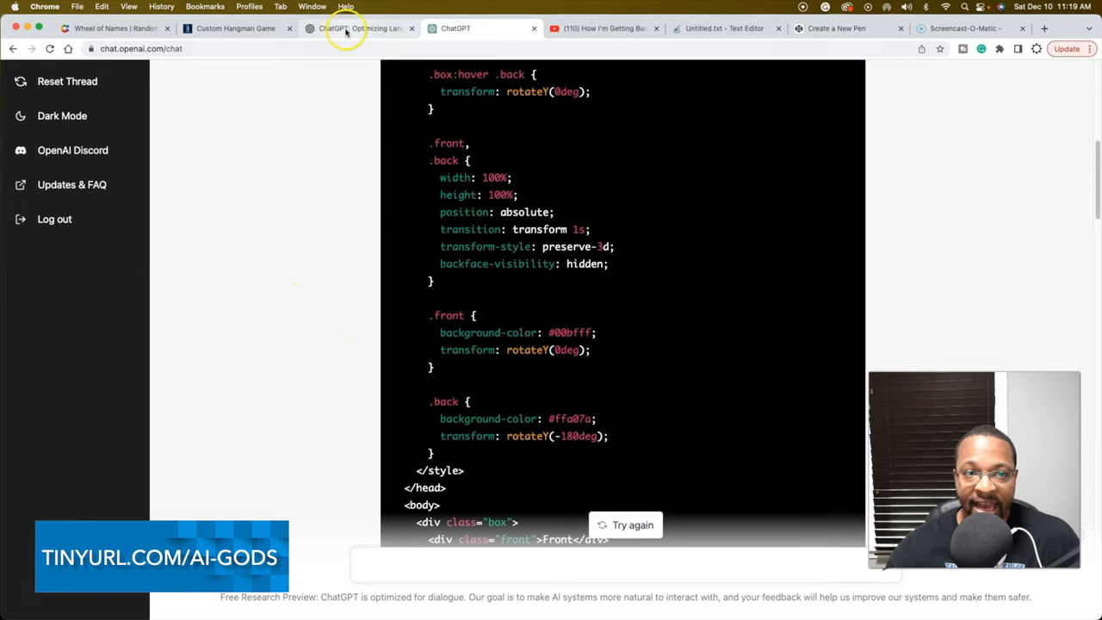
{"action": "left_click", "coordinate": [835, 29]}
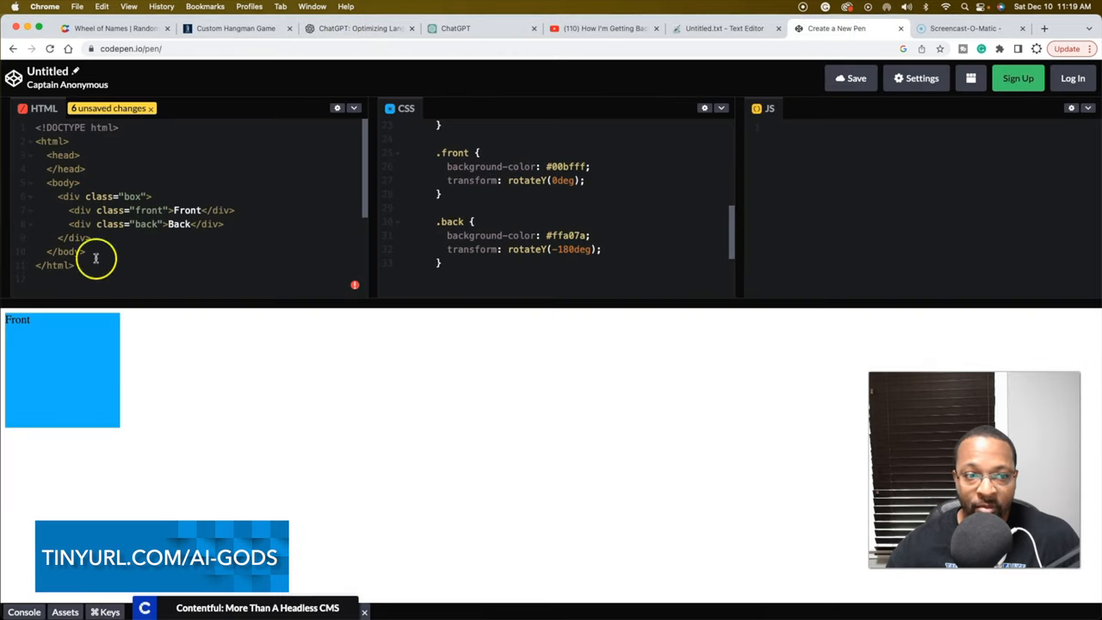
{"action": "mouse_move", "coordinate": [361, 145]}
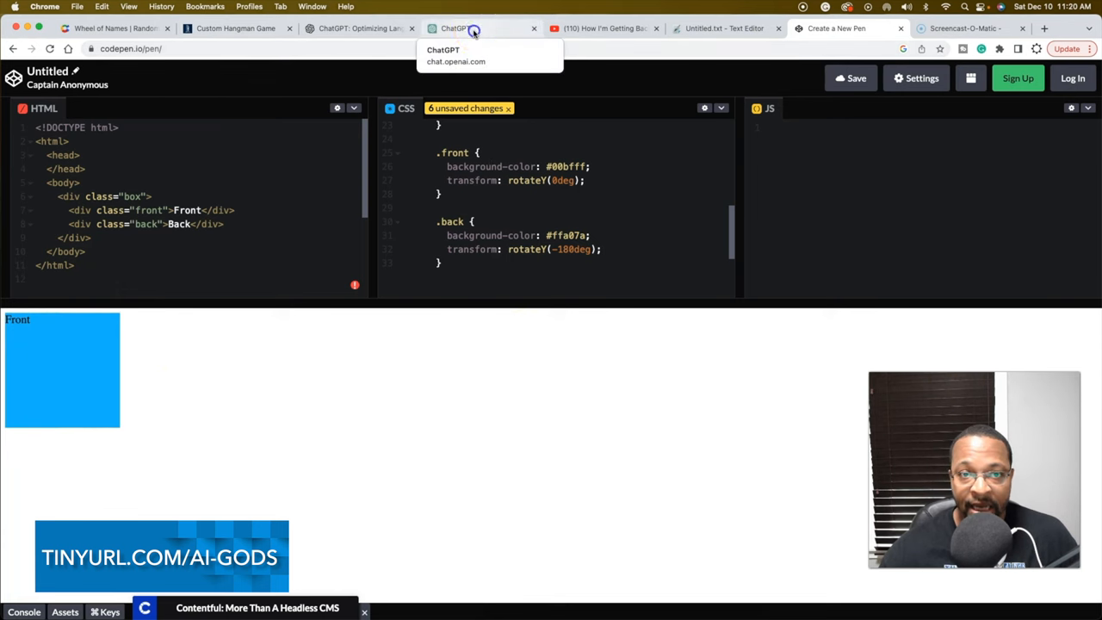
Step: Return to the ChatGPT conversation and scroll to the flip-animation prompt and code response
{"action": "left_click", "coordinate": [482, 27]}
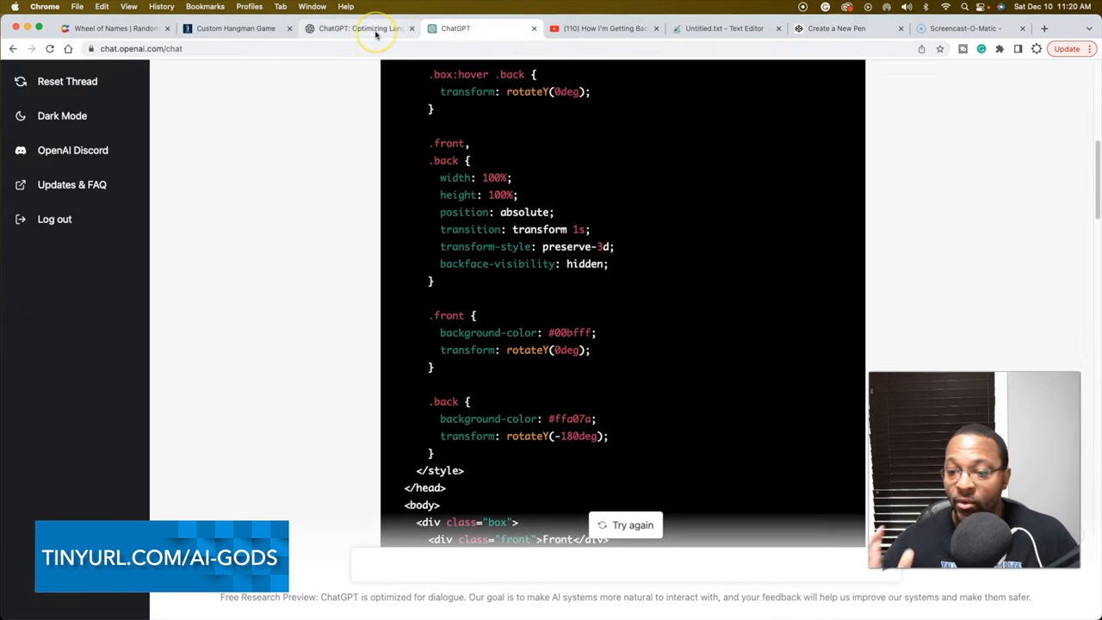
{"action": "mouse_move", "coordinate": [361, 28]}
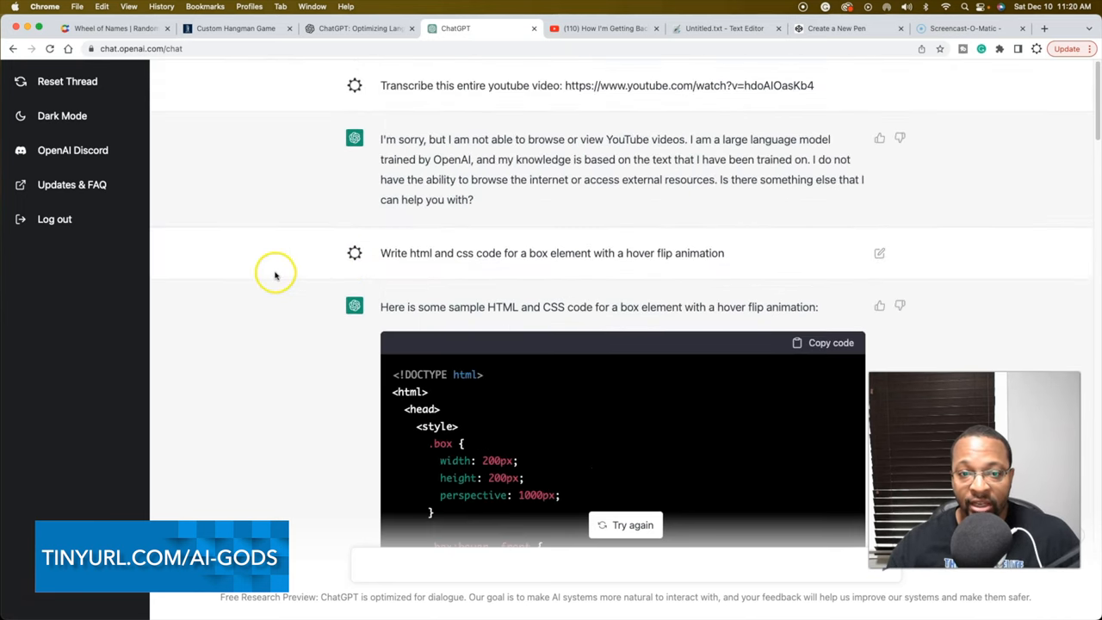
{"action": "mouse_move", "coordinate": [326, 188]}
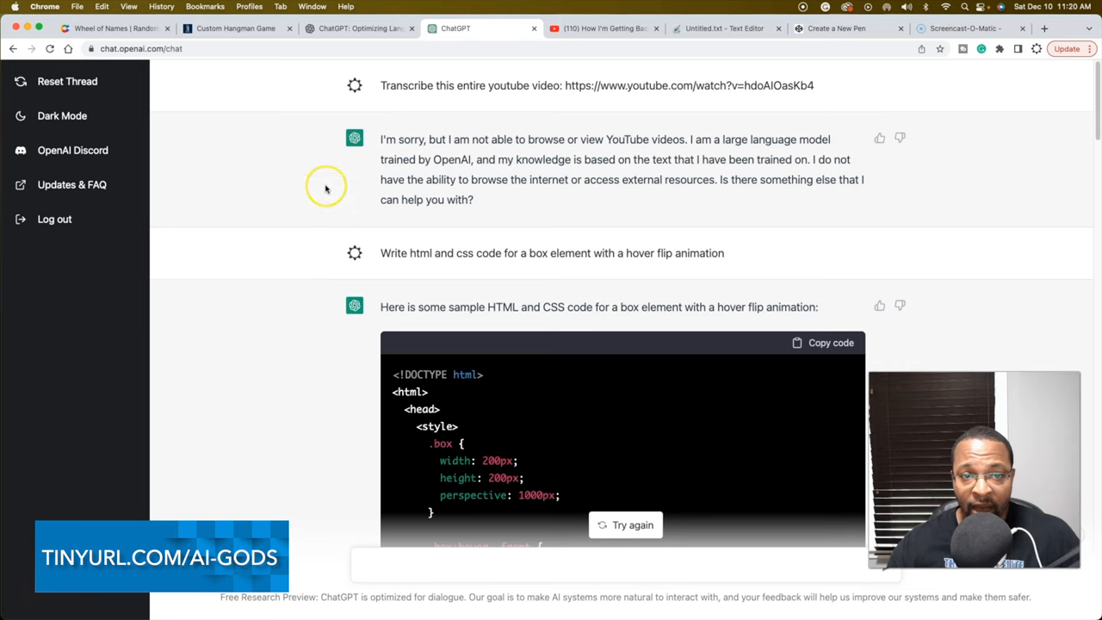
{"action": "scroll", "scroll_direction": "down", "scroll_amount": 3}
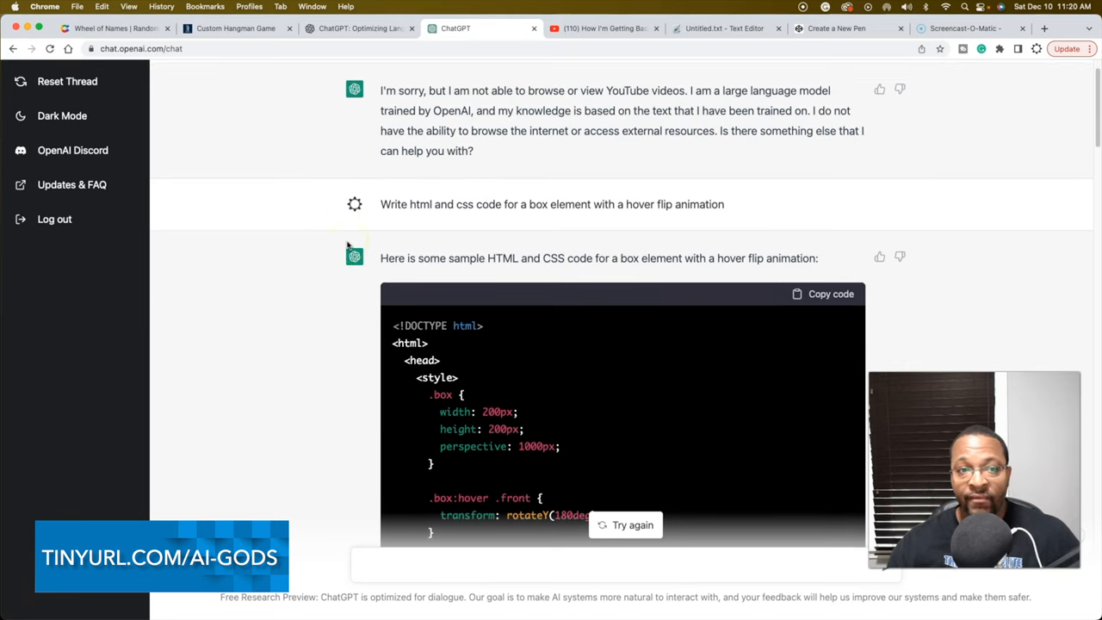
{"action": "scroll", "scroll_direction": "down", "scroll_amount": 3}
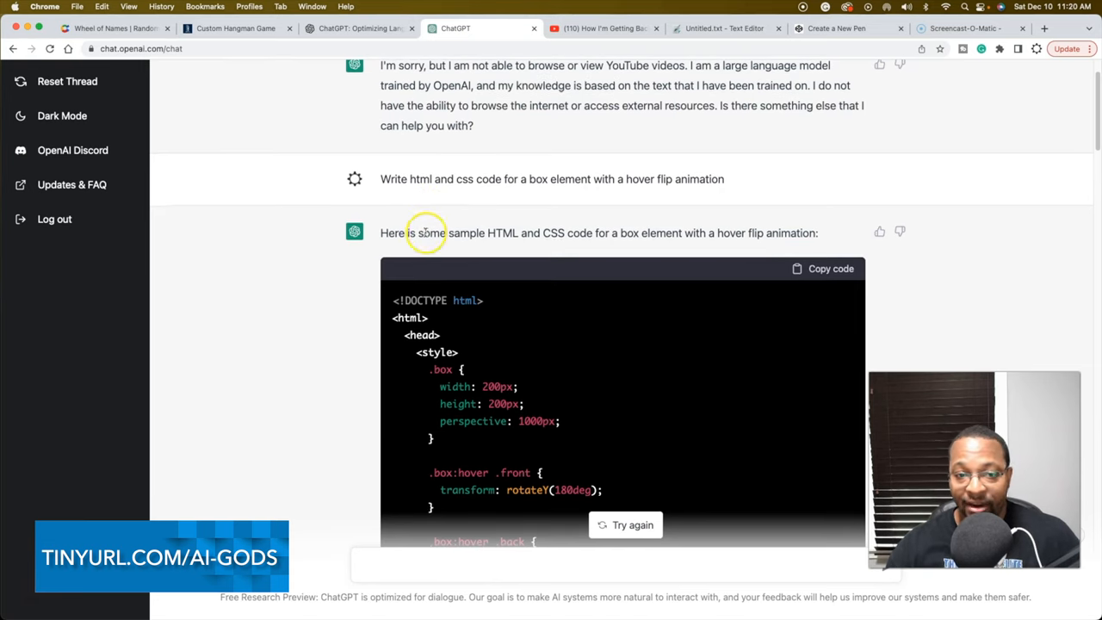
{"action": "scroll", "scroll_direction": "down", "scroll_amount": 3}
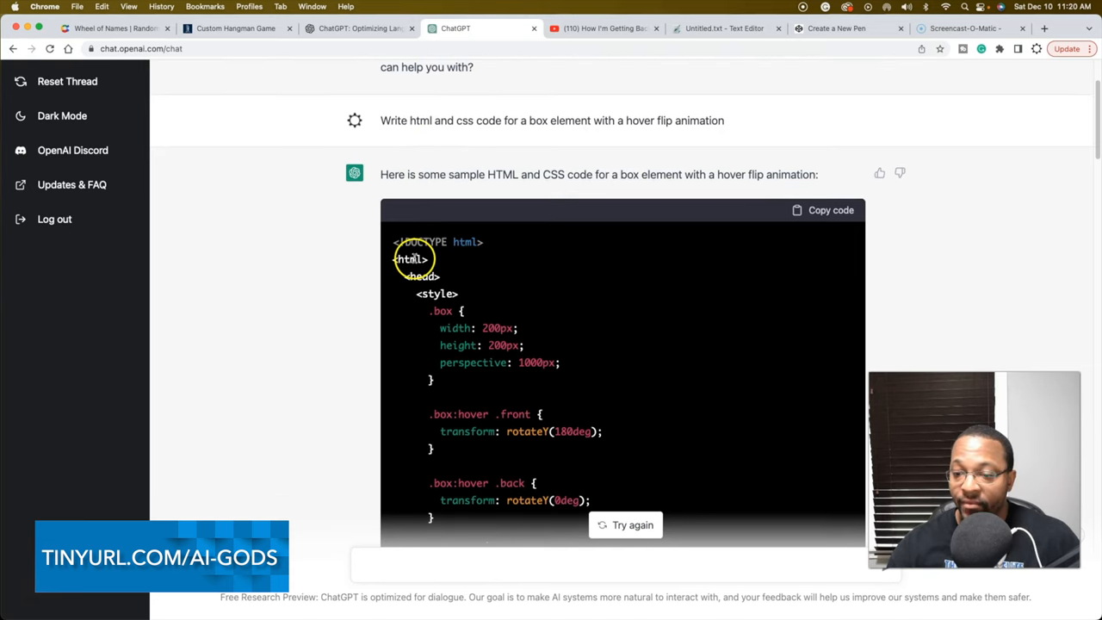
{"action": "scroll", "scroll_direction": "down", "scroll_amount": 3}
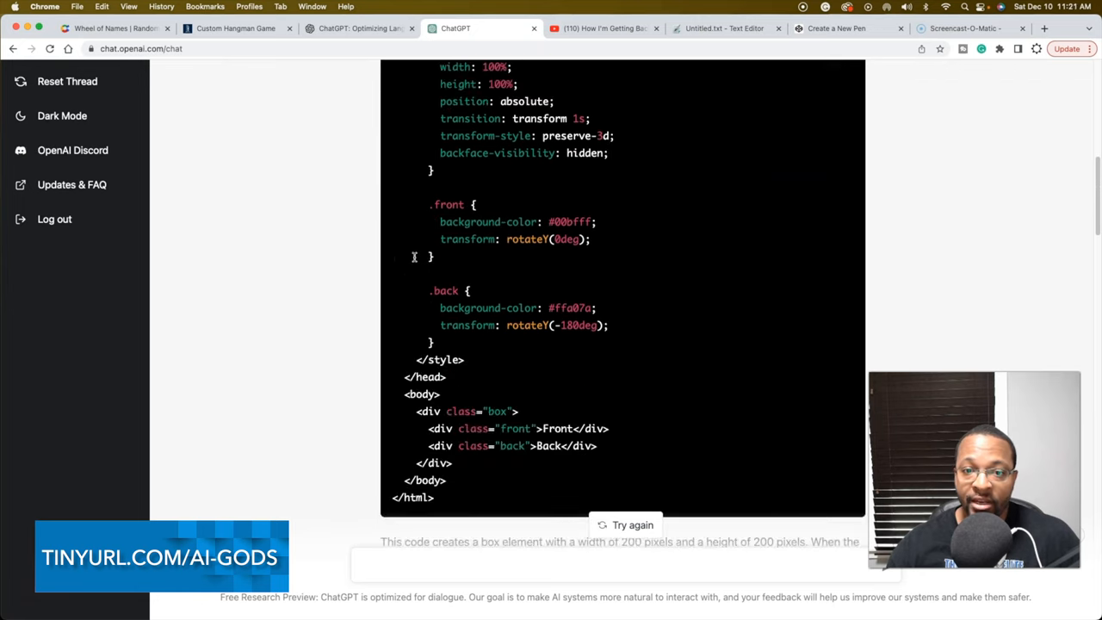
{"action": "scroll", "scroll_direction": "down", "scroll_amount": 3}
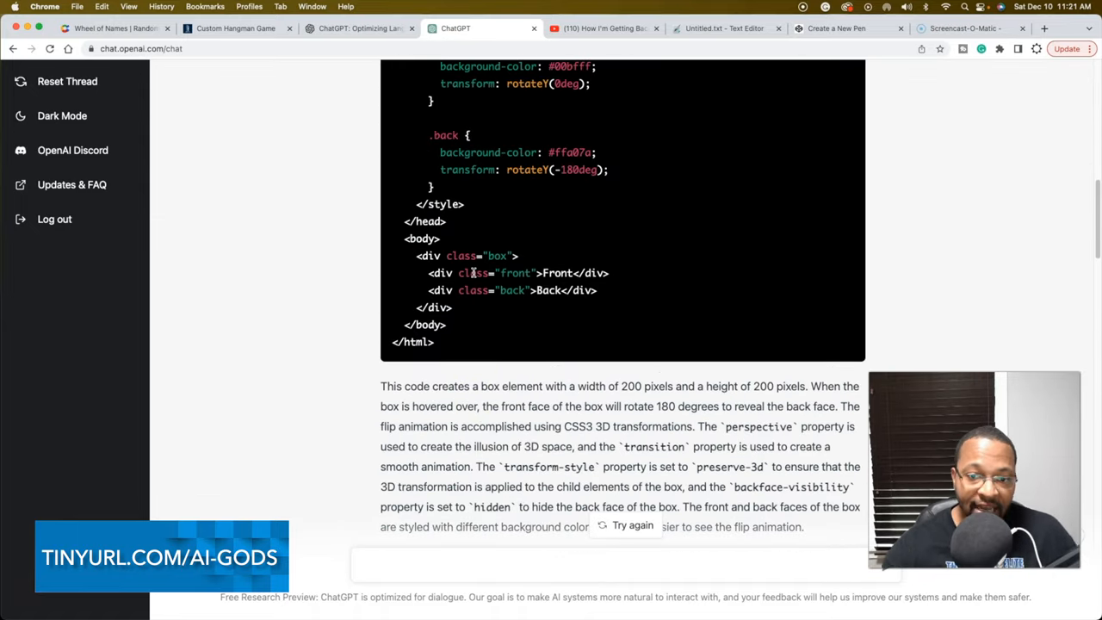
{"action": "scroll", "scroll_direction": "down", "scroll_amount": 3}
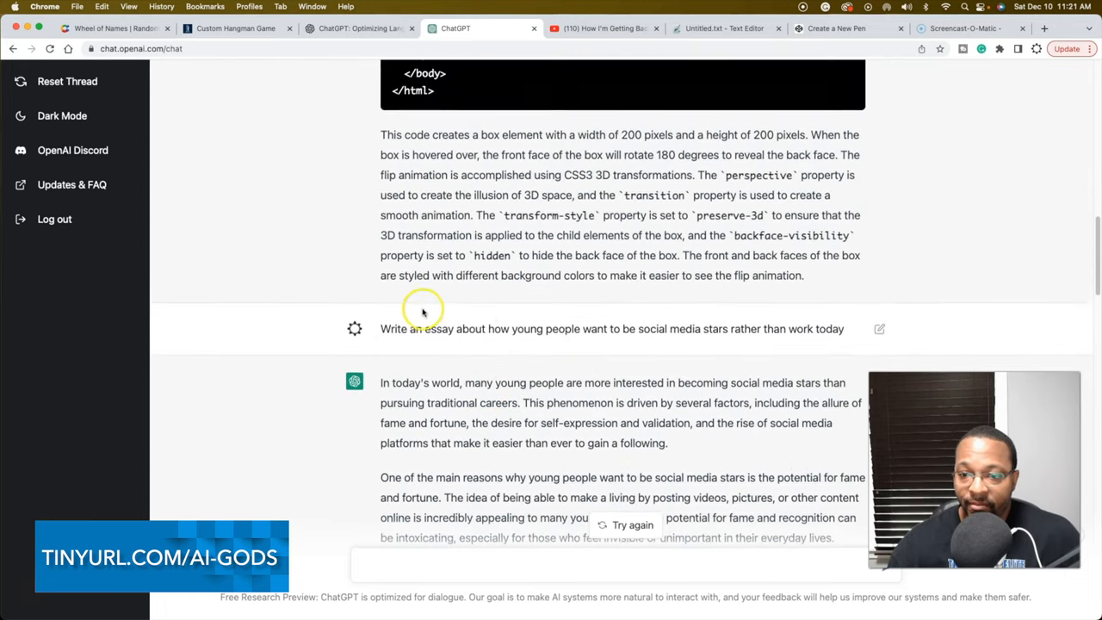
{"action": "scroll", "scroll_direction": "down", "scroll_amount": 3}
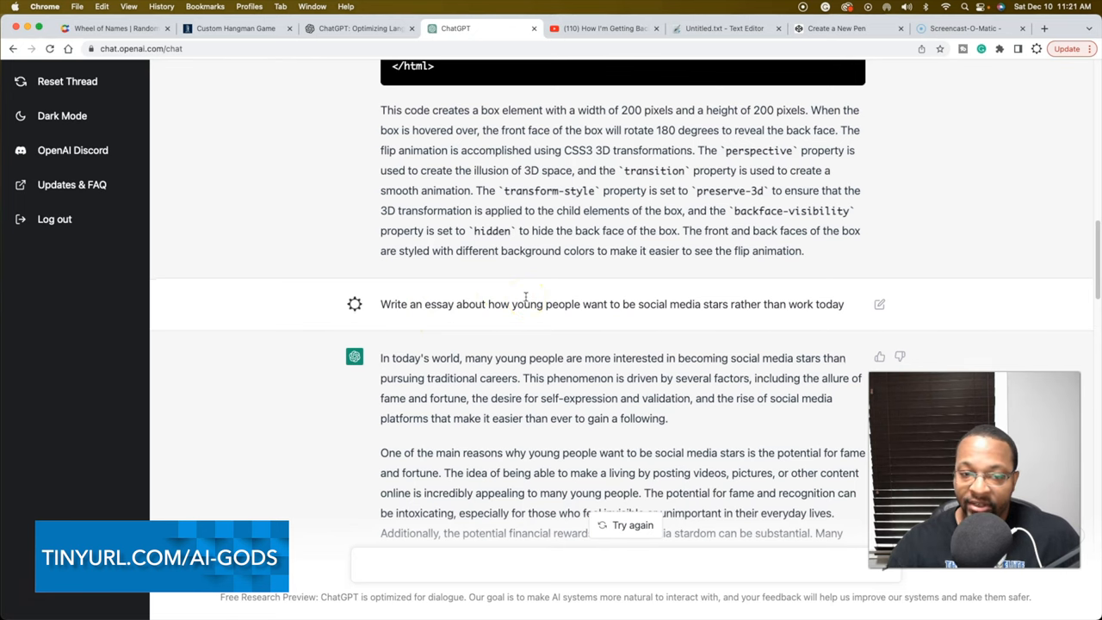
{"action": "scroll", "scroll_direction": "down", "scroll_amount": 3}
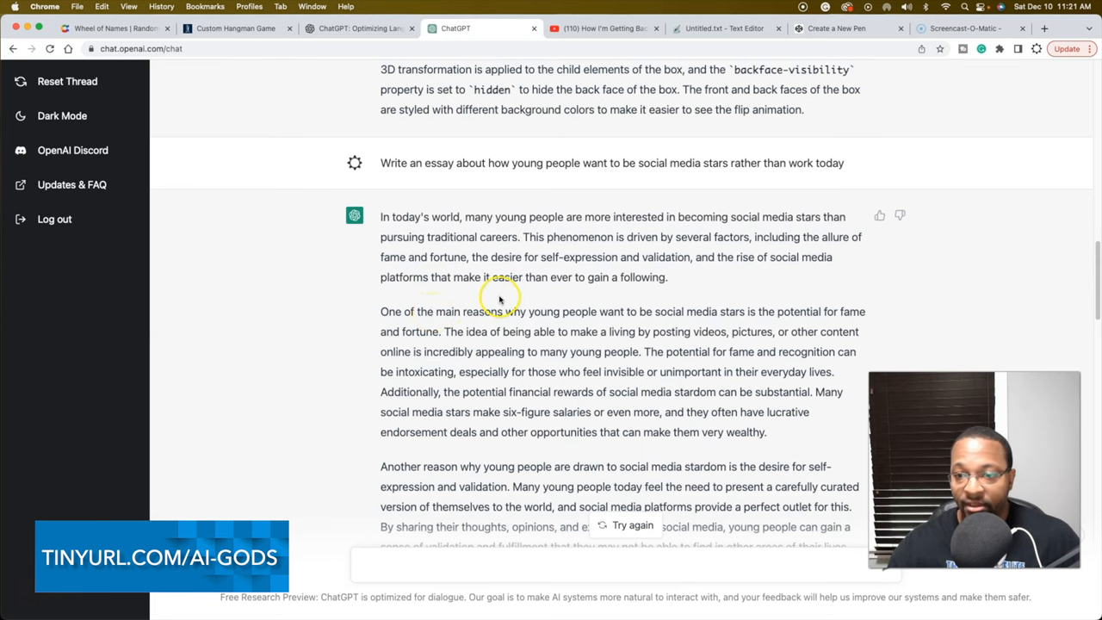
{"action": "scroll", "scroll_direction": "down", "scroll_amount": 3}
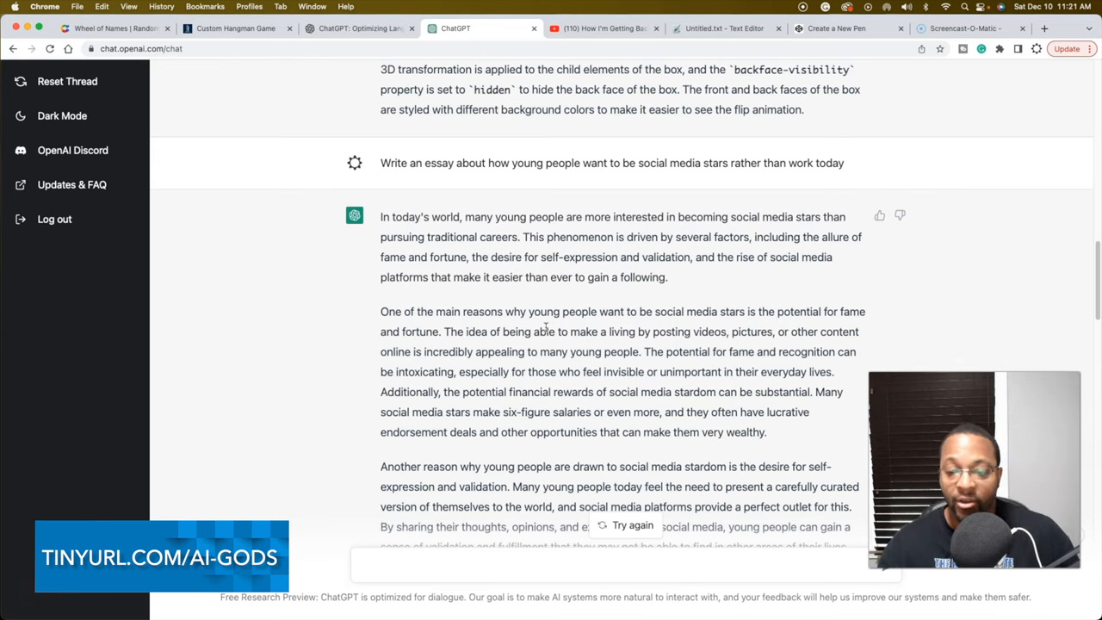
{"action": "mouse_move", "coordinate": [638, 335]}
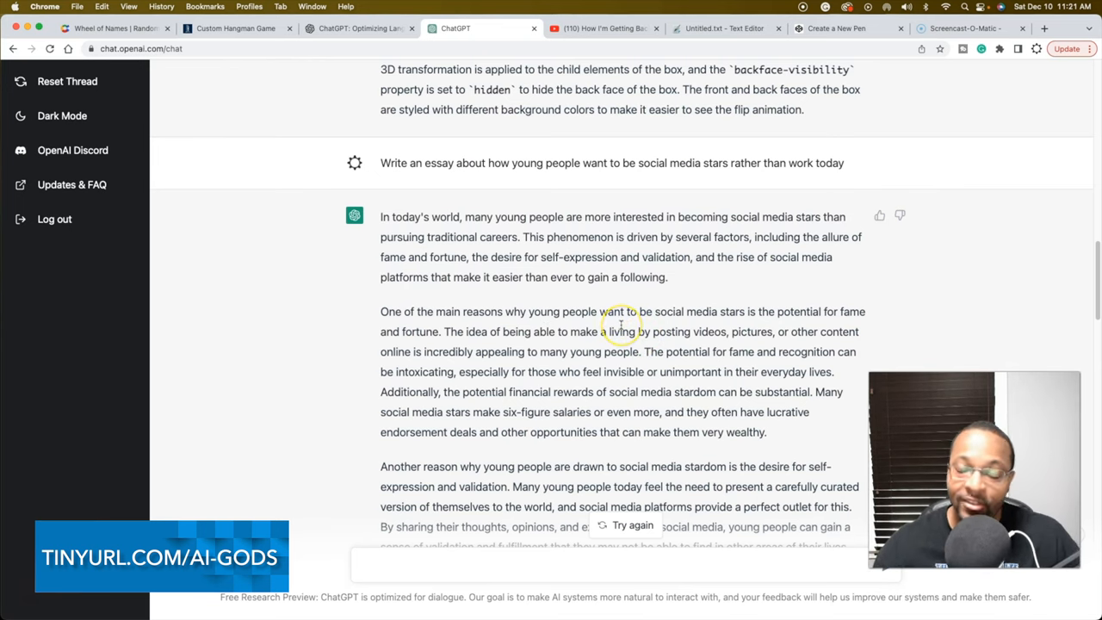
{"action": "scroll", "scroll_direction": "down", "scroll_amount": 3}
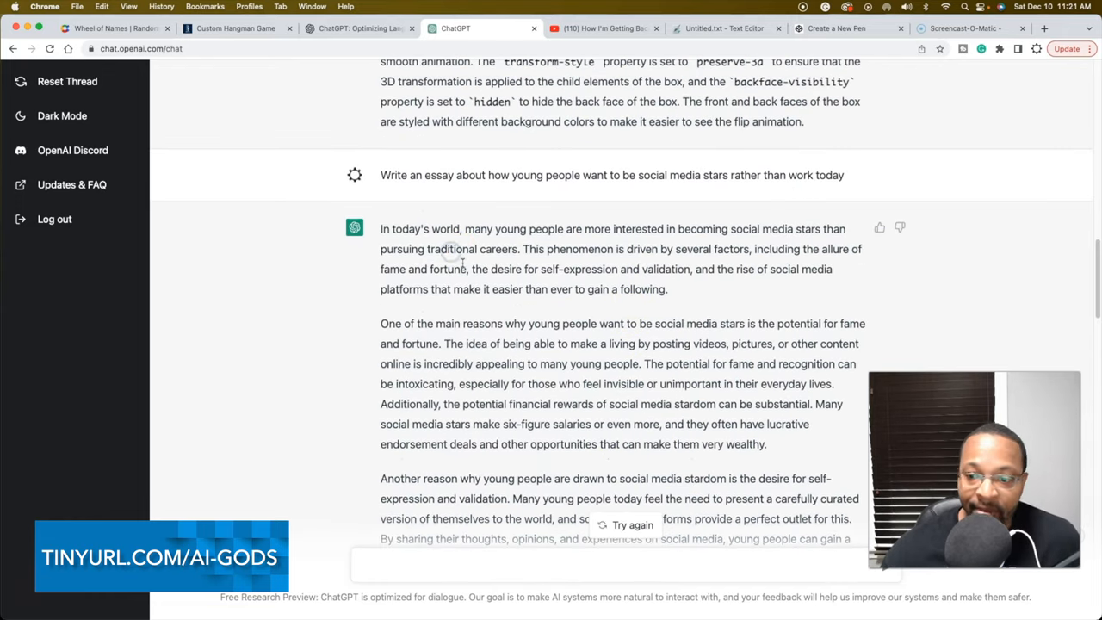
{"action": "scroll", "scroll_direction": "down", "scroll_amount": 3}
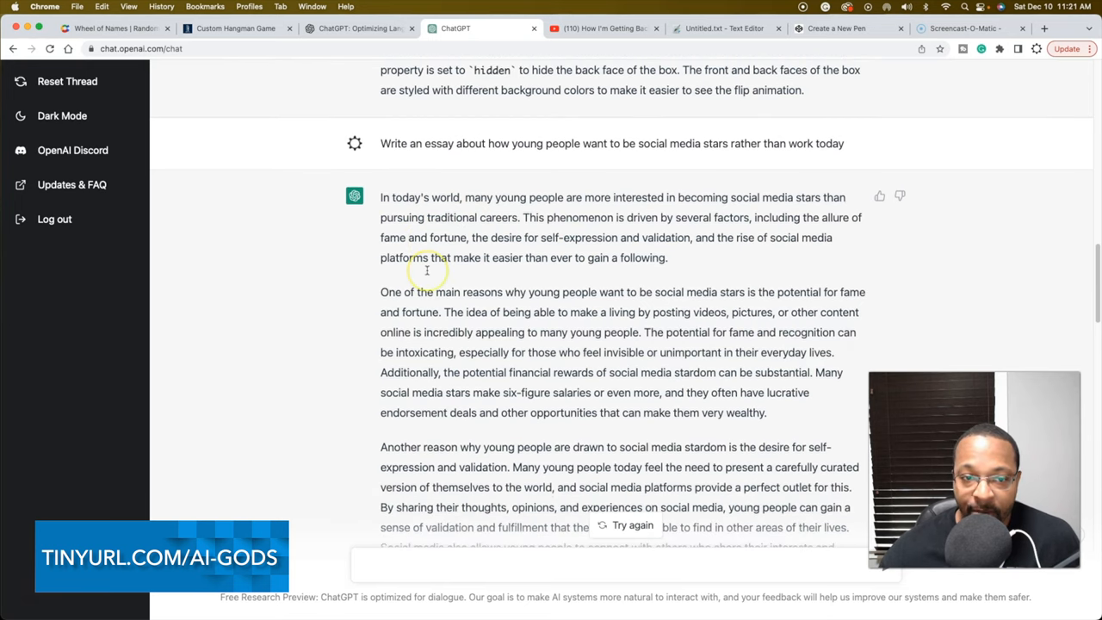
{"action": "scroll", "scroll_direction": "down", "scroll_amount": 3}
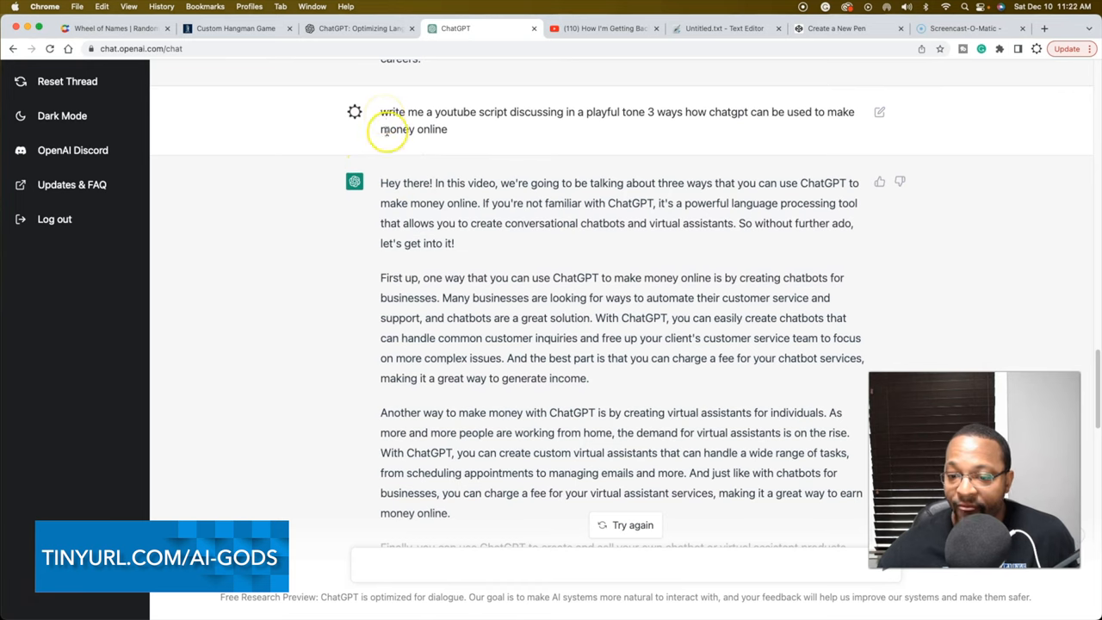
{"action": "mouse_move", "coordinate": [392, 120]}
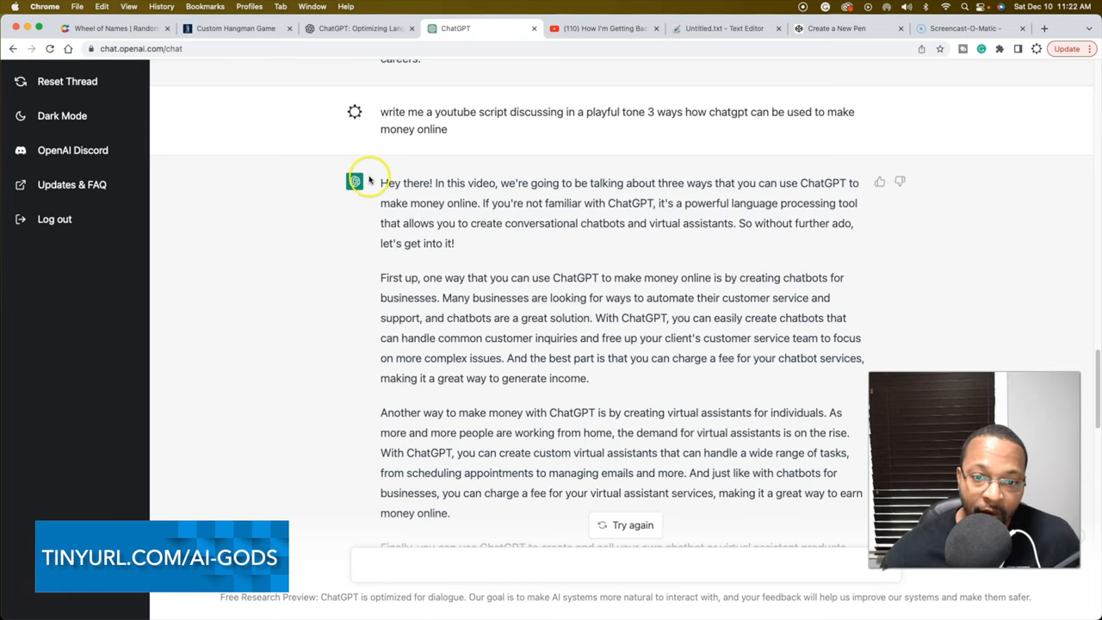
{"action": "left_click_drag", "start_coordinate": [380, 182], "coordinate": [446, 203]}
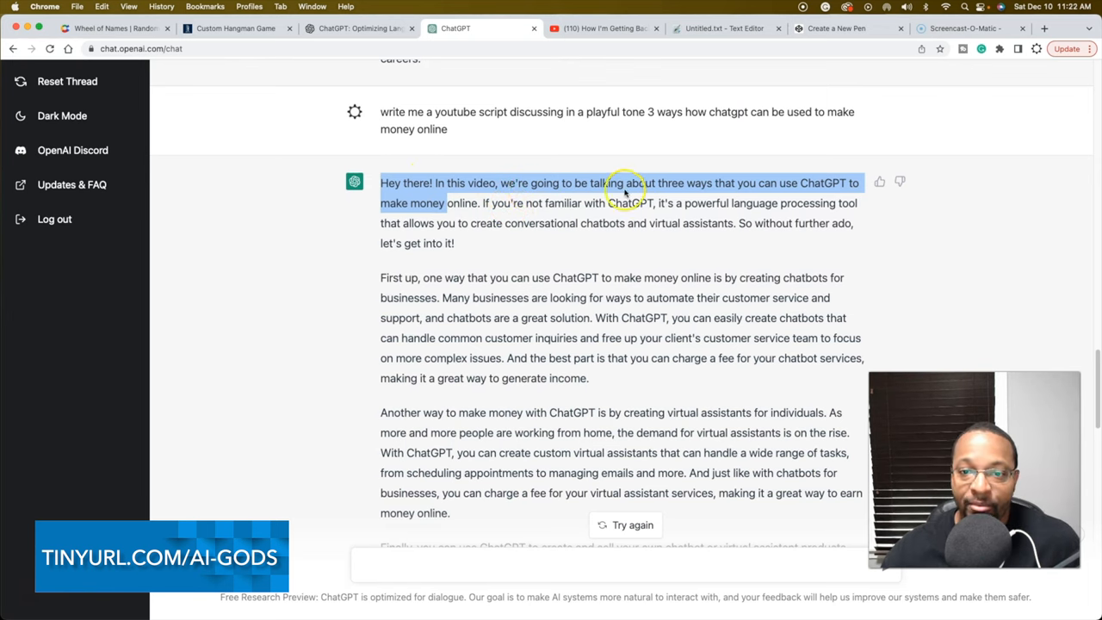
{"action": "left_click", "coordinate": [430, 176]}
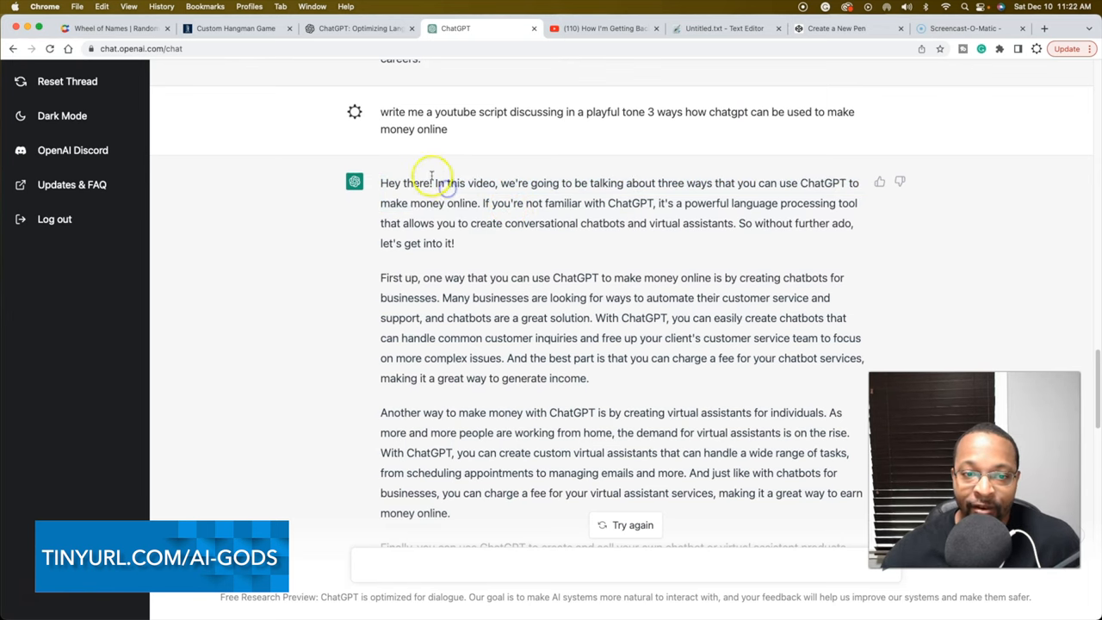
{"action": "mouse_move", "coordinate": [503, 202]}
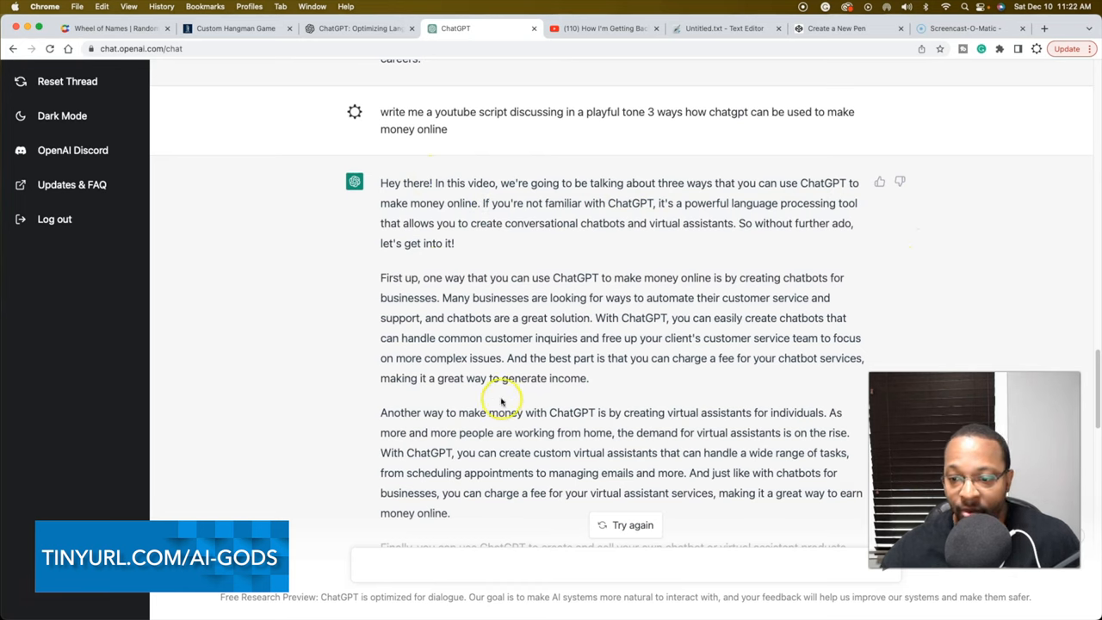
{"action": "mouse_move", "coordinate": [404, 310]}
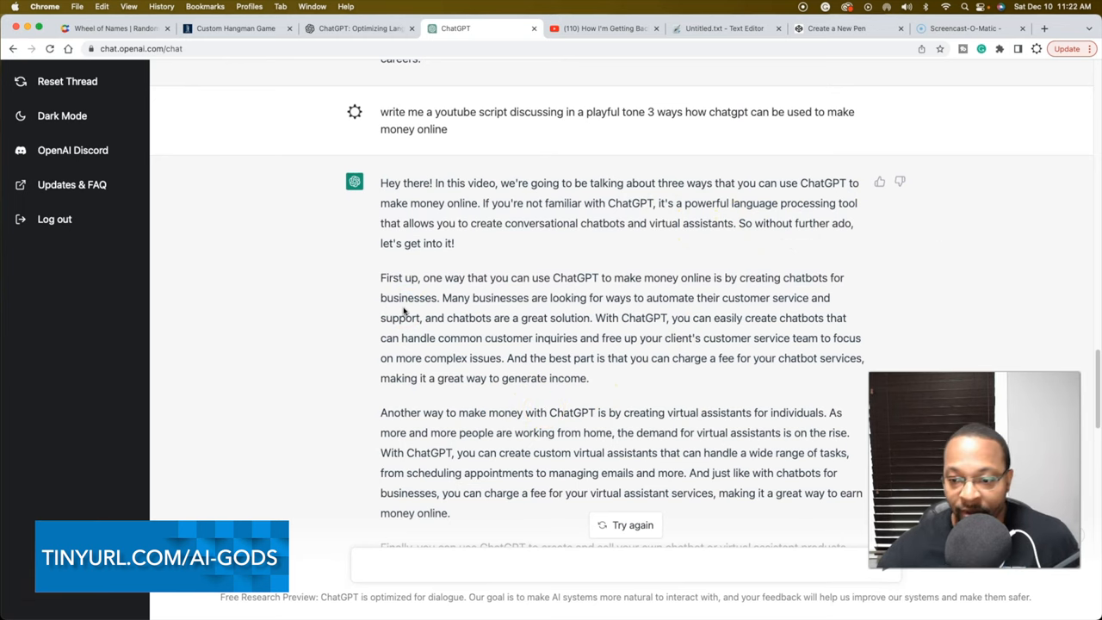
{"action": "scroll", "scroll_direction": "down", "scroll_amount": 3}
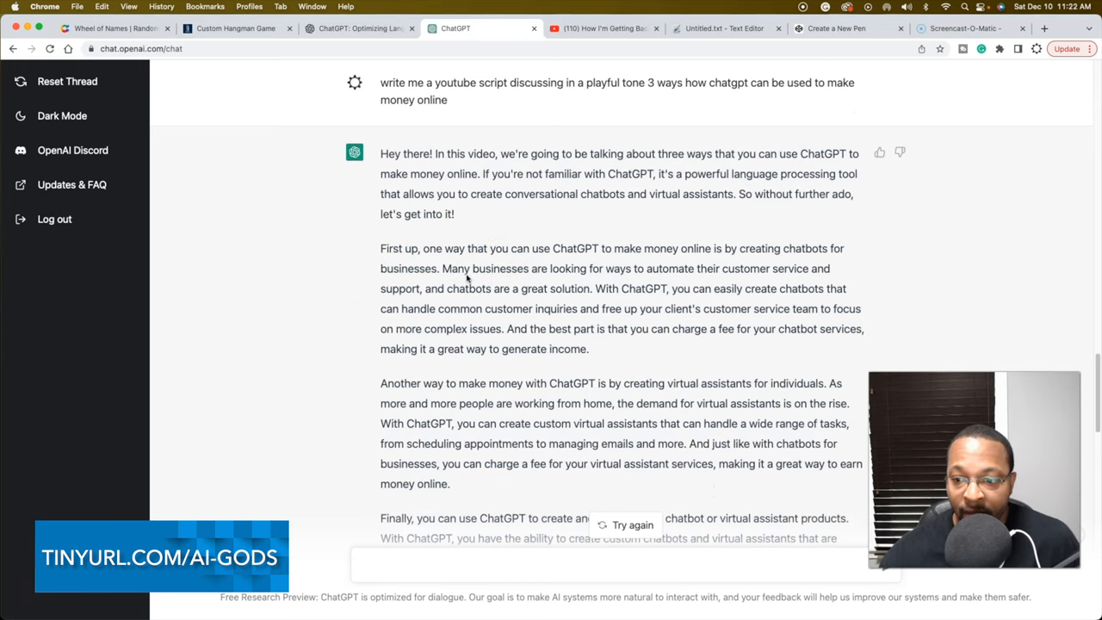
{"action": "scroll", "scroll_direction": "down", "scroll_amount": 3}
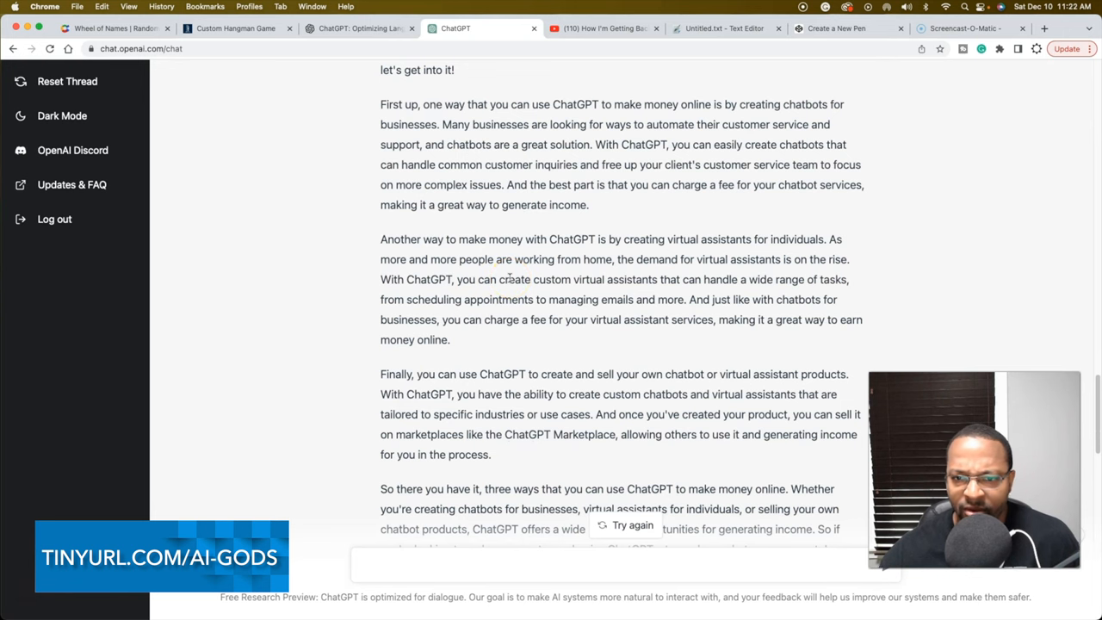
{"action": "scroll", "scroll_direction": "down", "scroll_amount": 3}
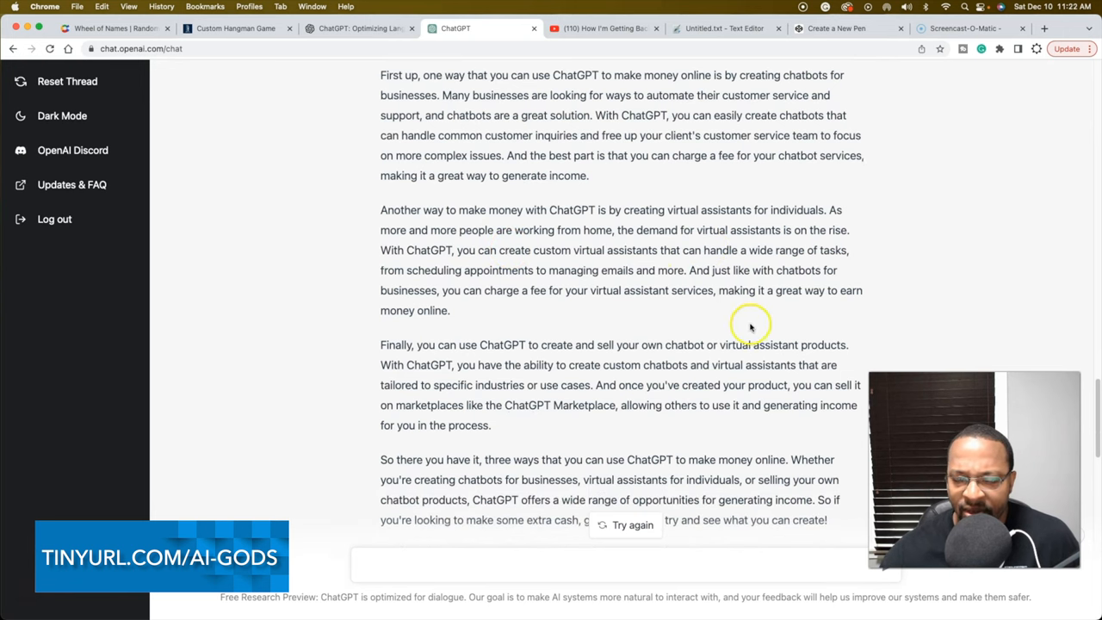
{"action": "scroll", "scroll_direction": "down", "scroll_amount": 3}
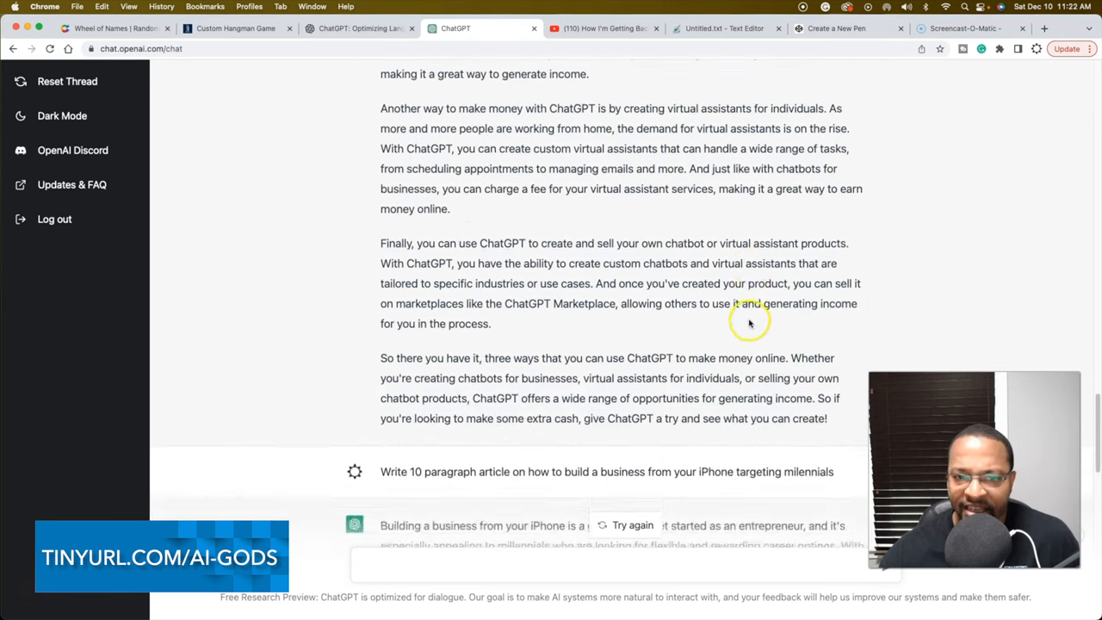
{"action": "scroll", "scroll_direction": "up", "scroll_amount": 3}
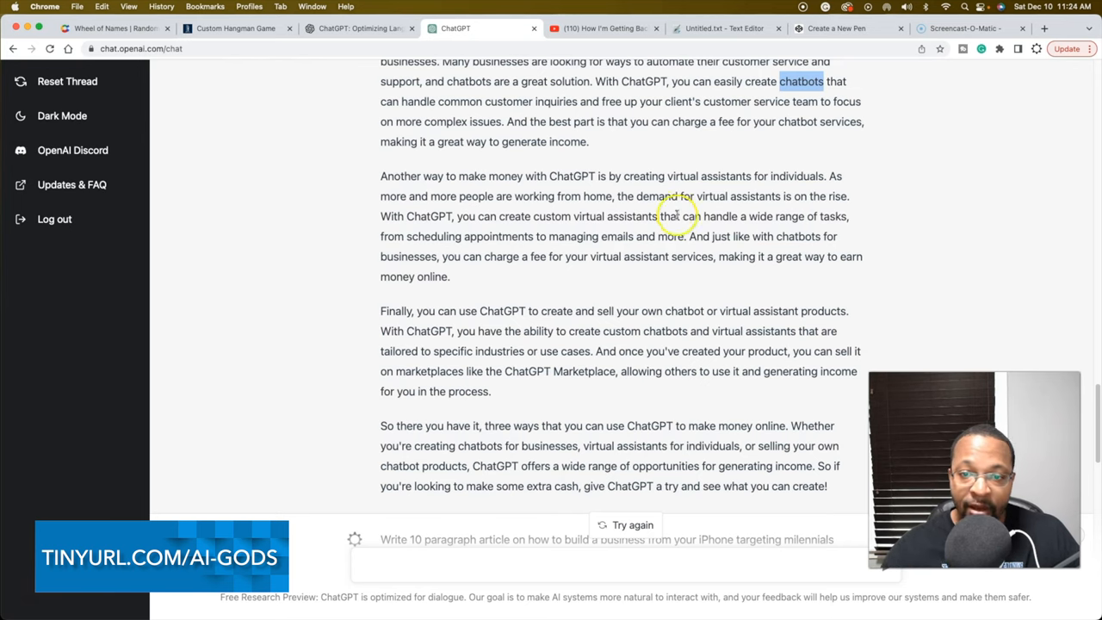
{"action": "mouse_move", "coordinate": [491, 281]}
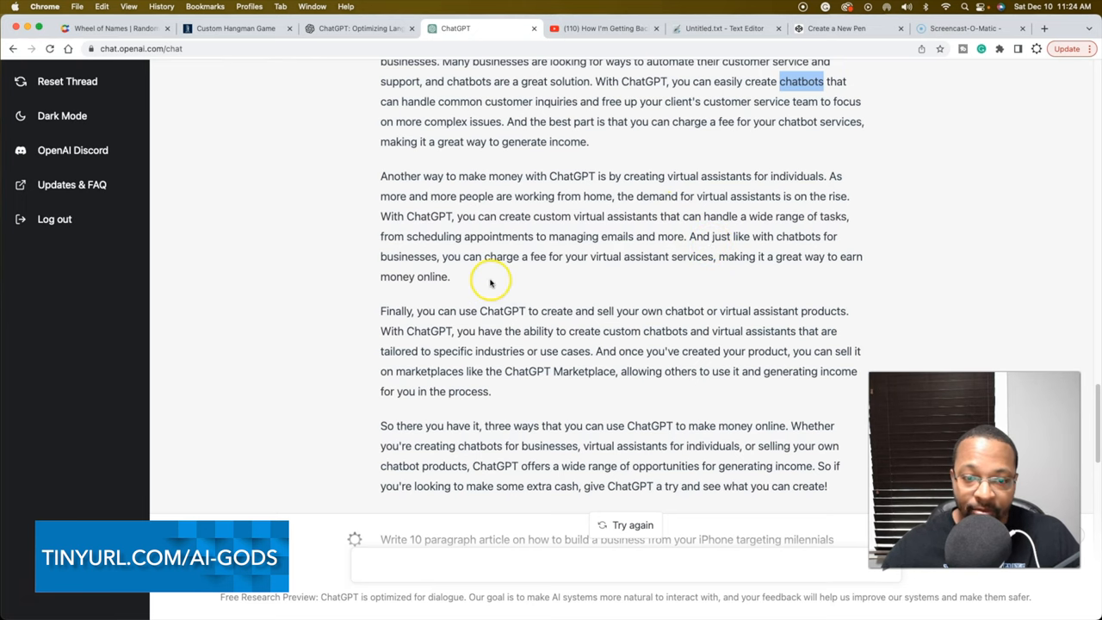
{"action": "scroll", "scroll_direction": "down", "scroll_amount": 3}
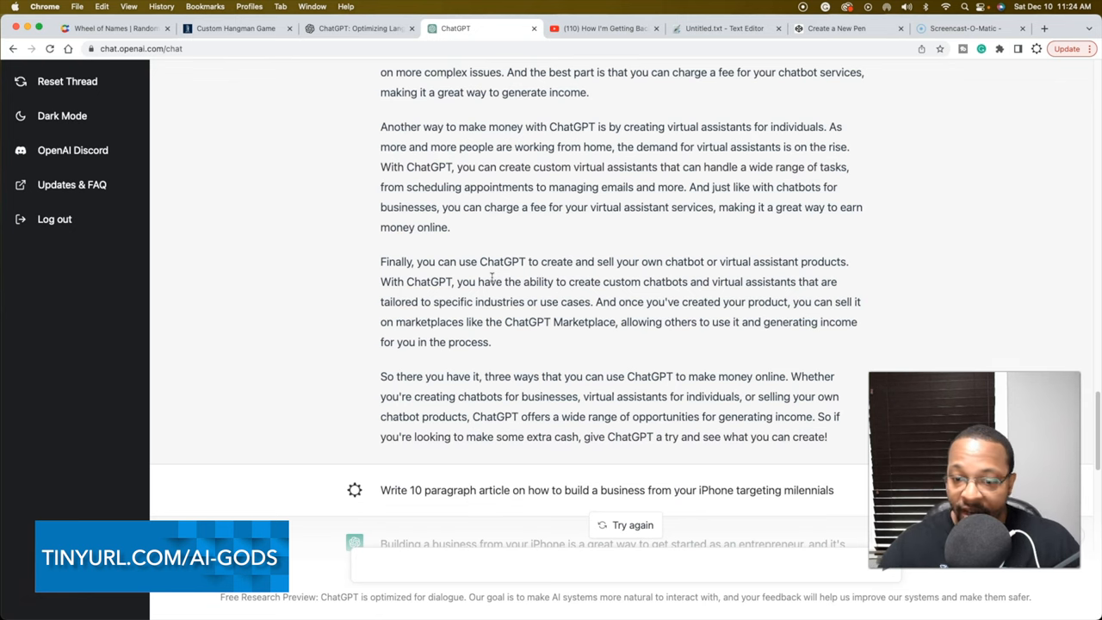
{"action": "scroll", "scroll_direction": "down", "scroll_amount": 3}
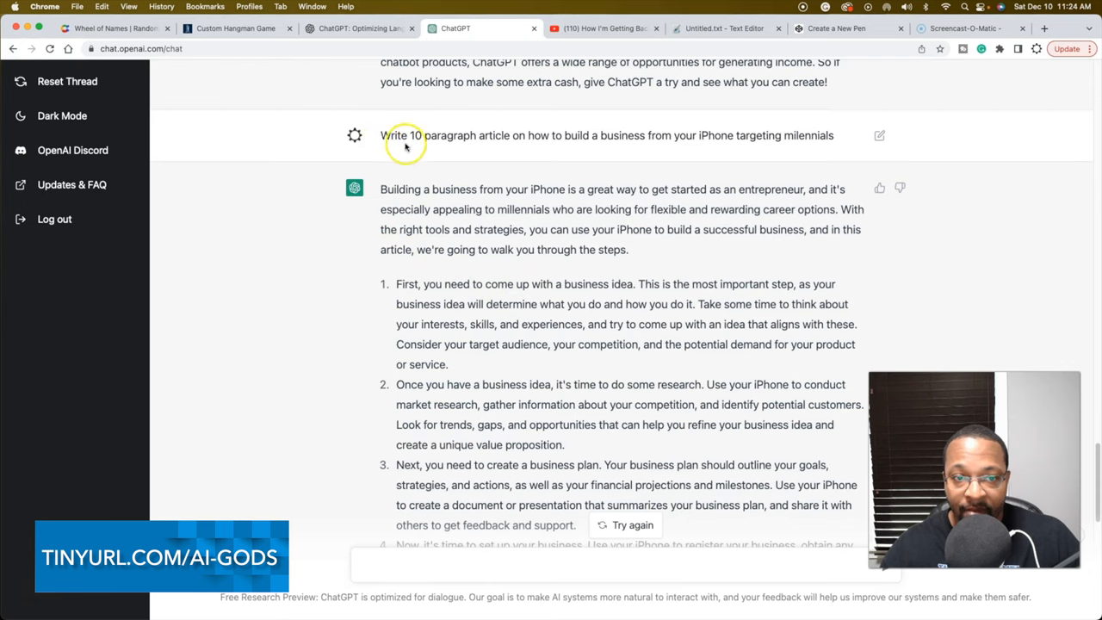
{"action": "mouse_move", "coordinate": [461, 146]}
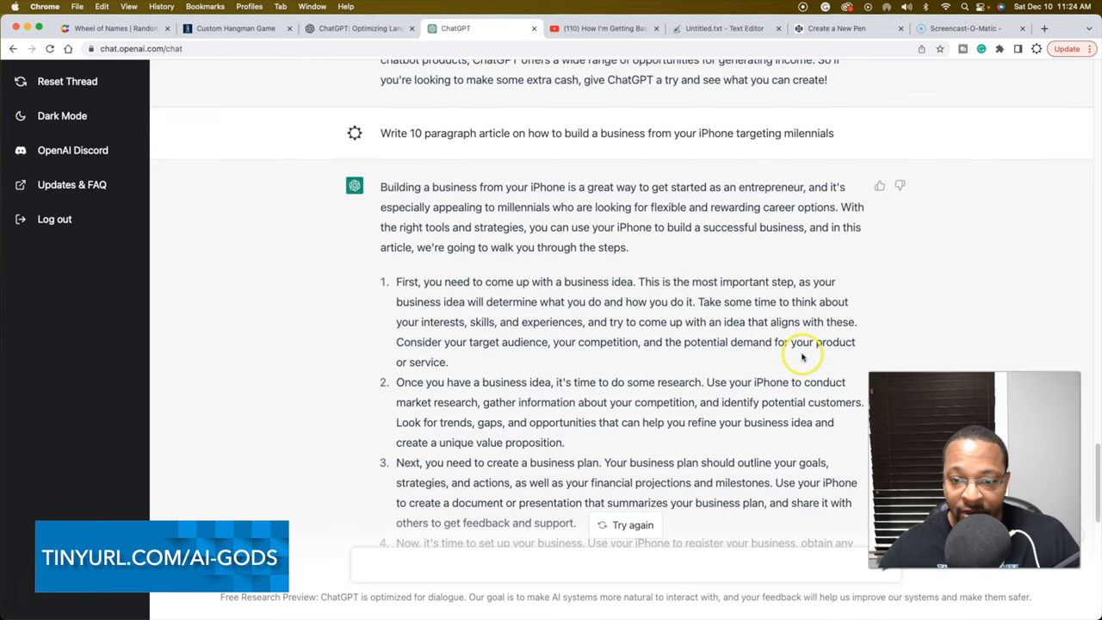
{"action": "scroll", "scroll_direction": "down", "scroll_amount": 3}
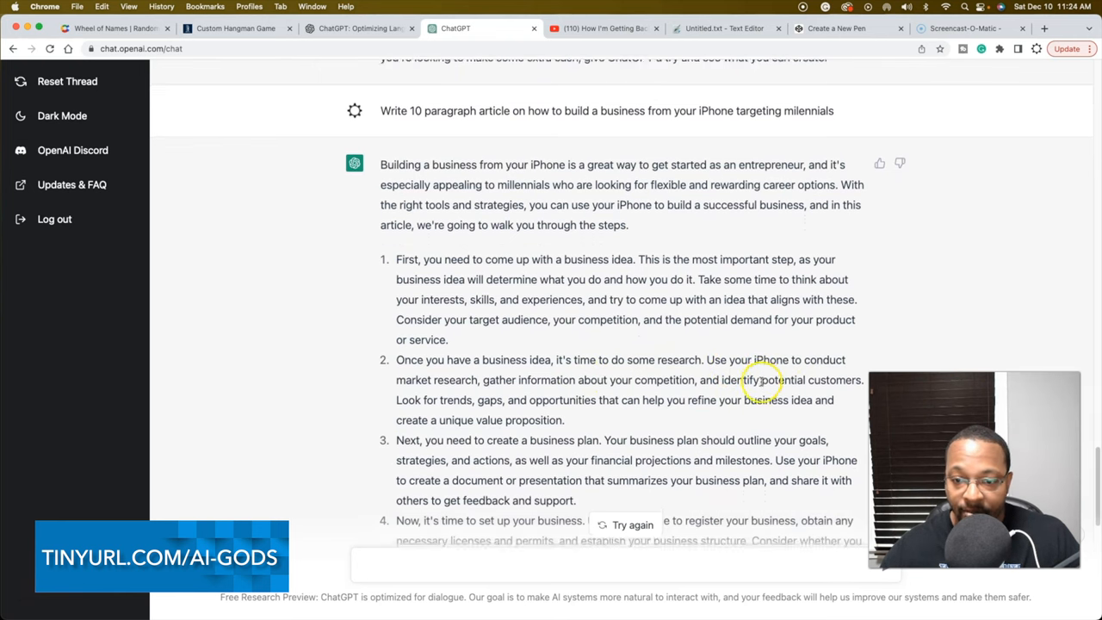
{"action": "scroll", "scroll_direction": "down", "scroll_amount": 3}
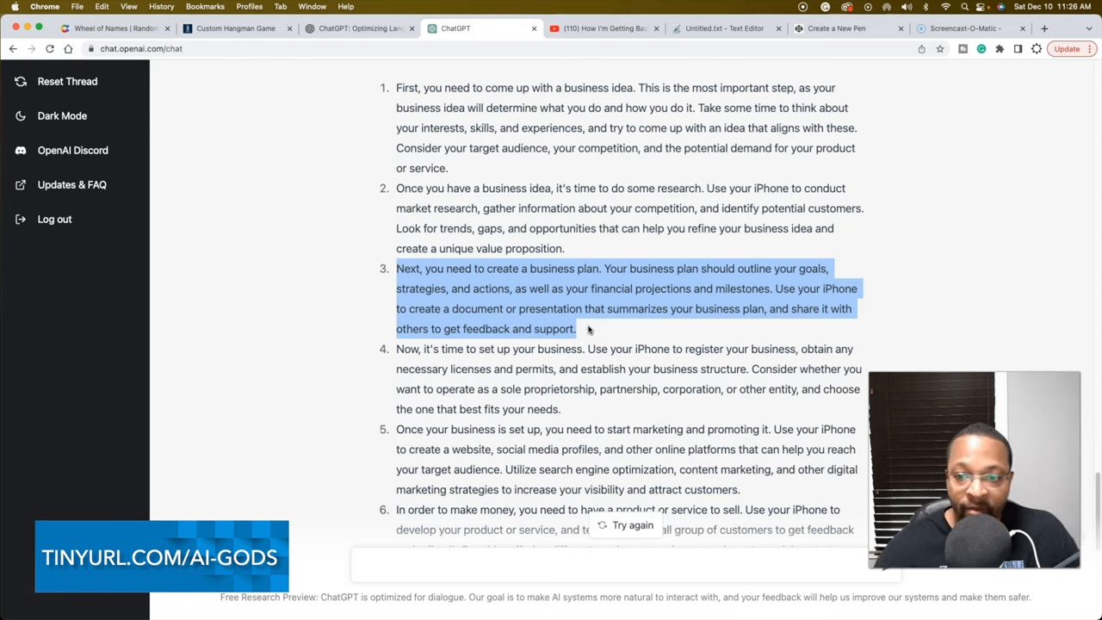
{"action": "mouse_move", "coordinate": [575, 316]}
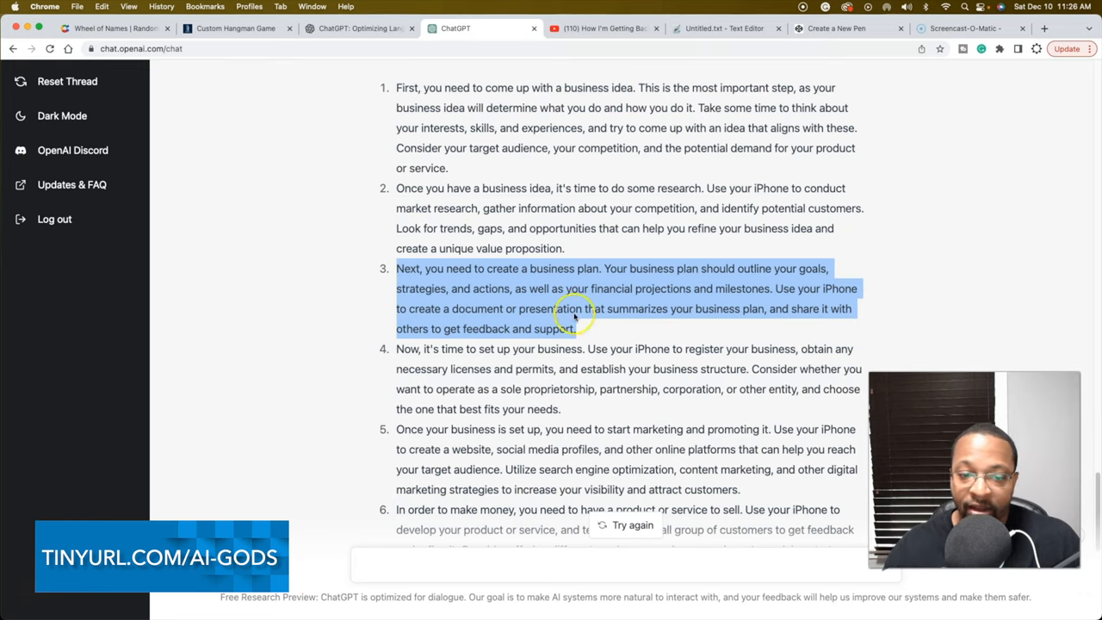
{"action": "scroll", "scroll_direction": "down", "scroll_amount": 3}
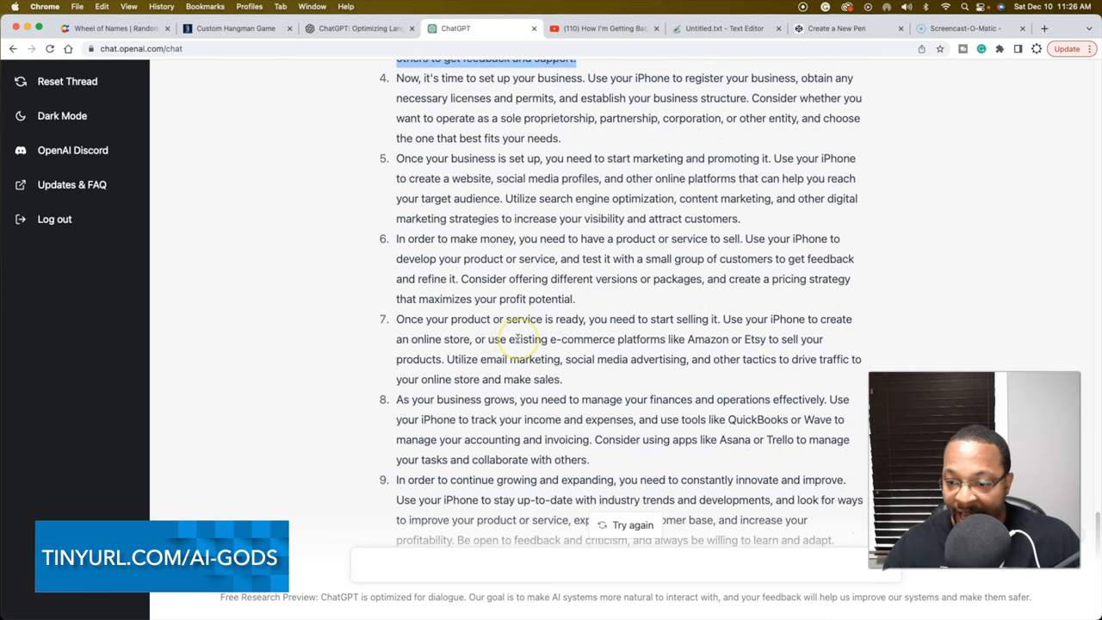
{"action": "scroll", "scroll_direction": "down", "scroll_amount": 3}
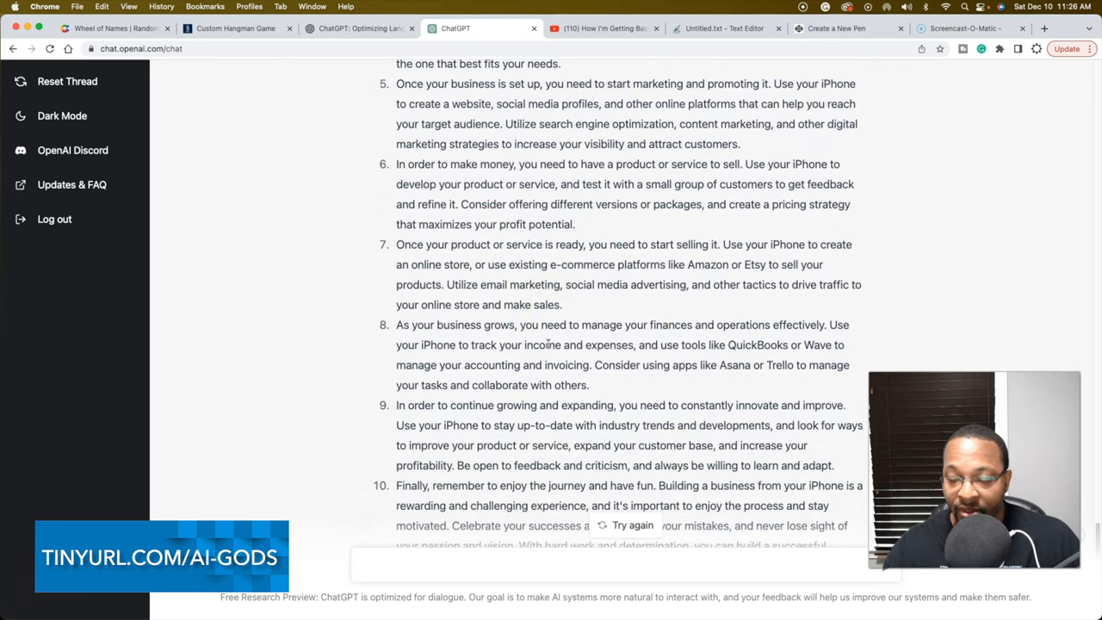
{"action": "scroll", "scroll_direction": "down", "scroll_amount": 3}
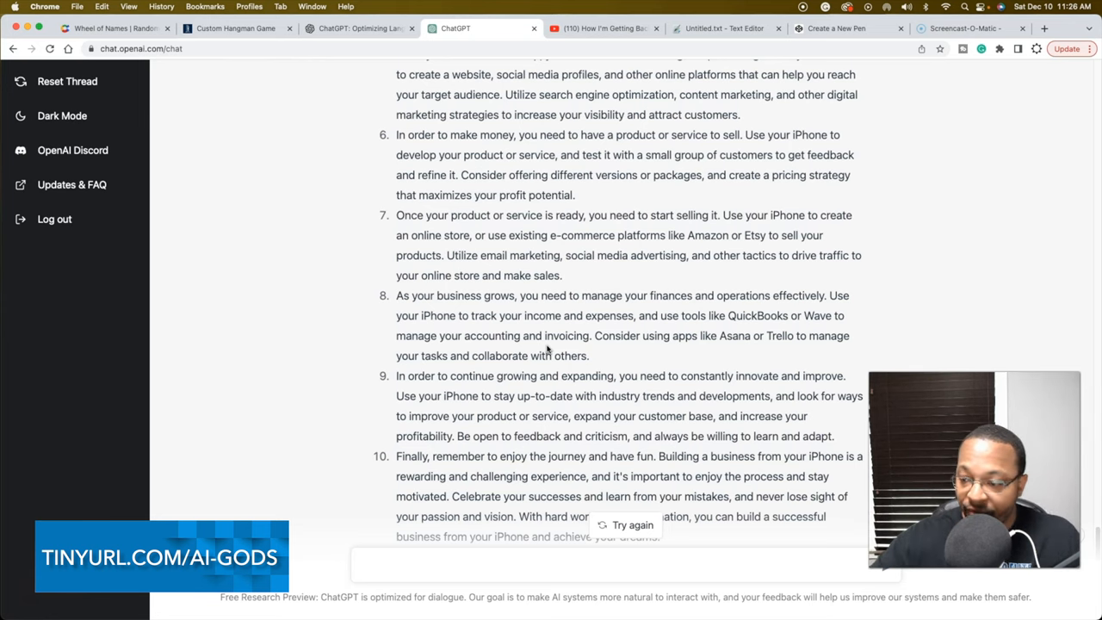
{"action": "mouse_move", "coordinate": [1046, 361]}
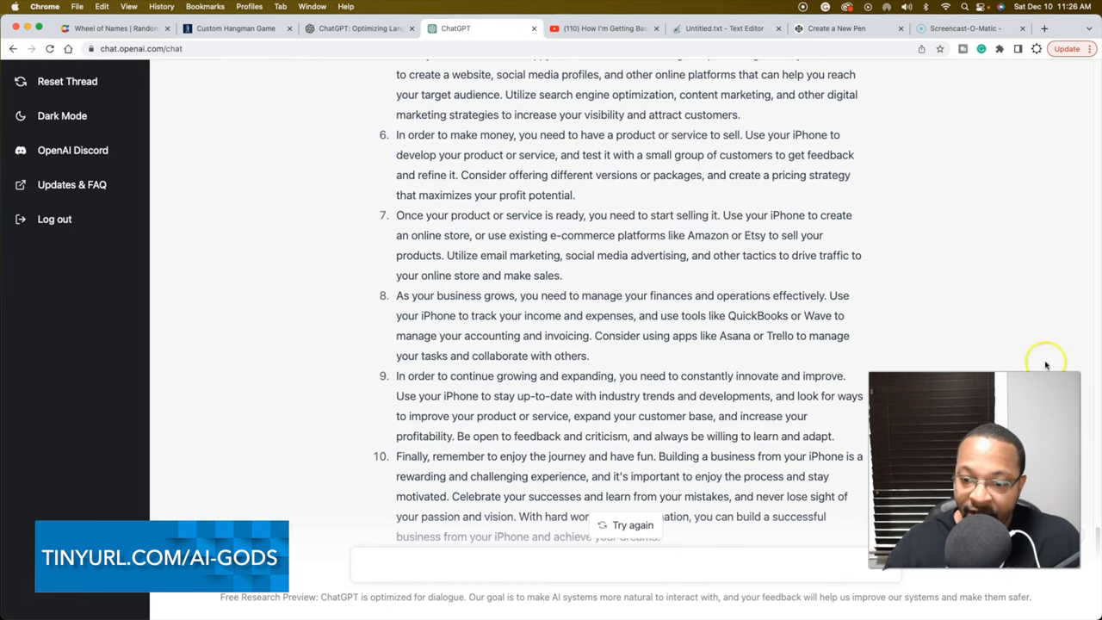